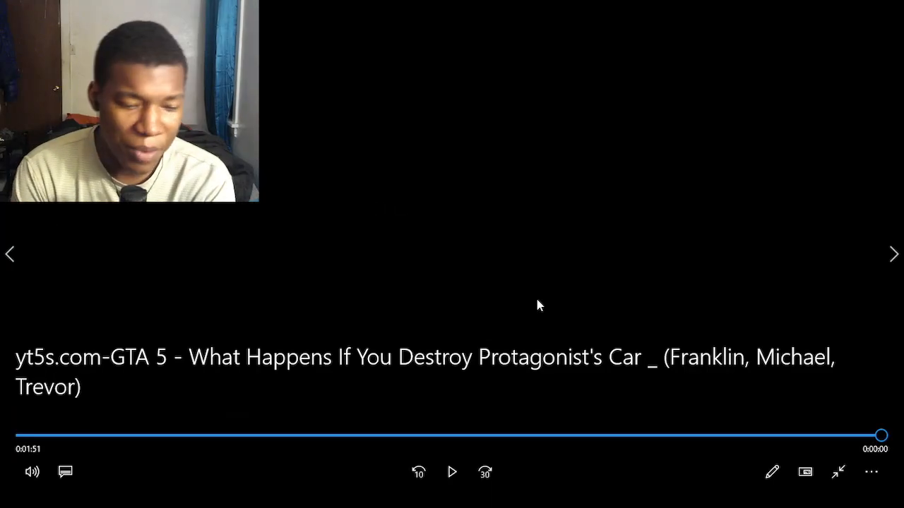
{"action": "mouse_move", "coordinate": [416, 266]}
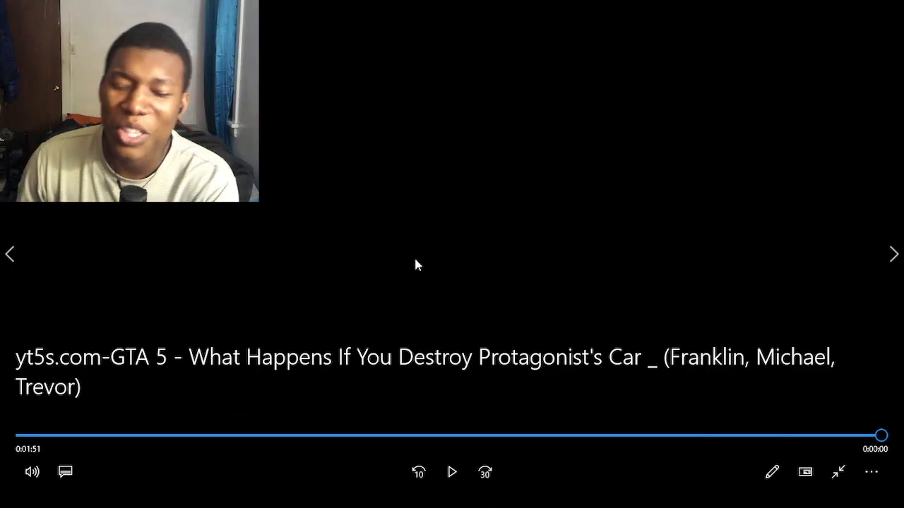
{"action": "mouse_move", "coordinate": [622, 286]}
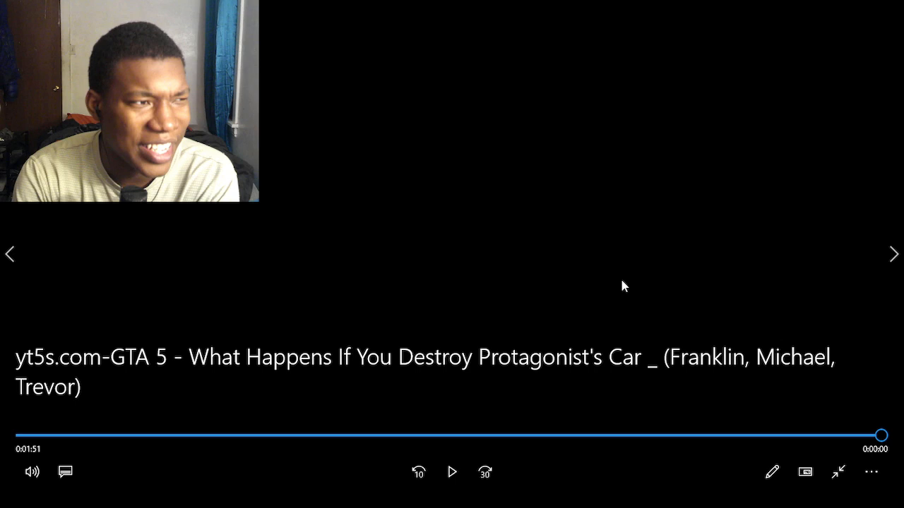